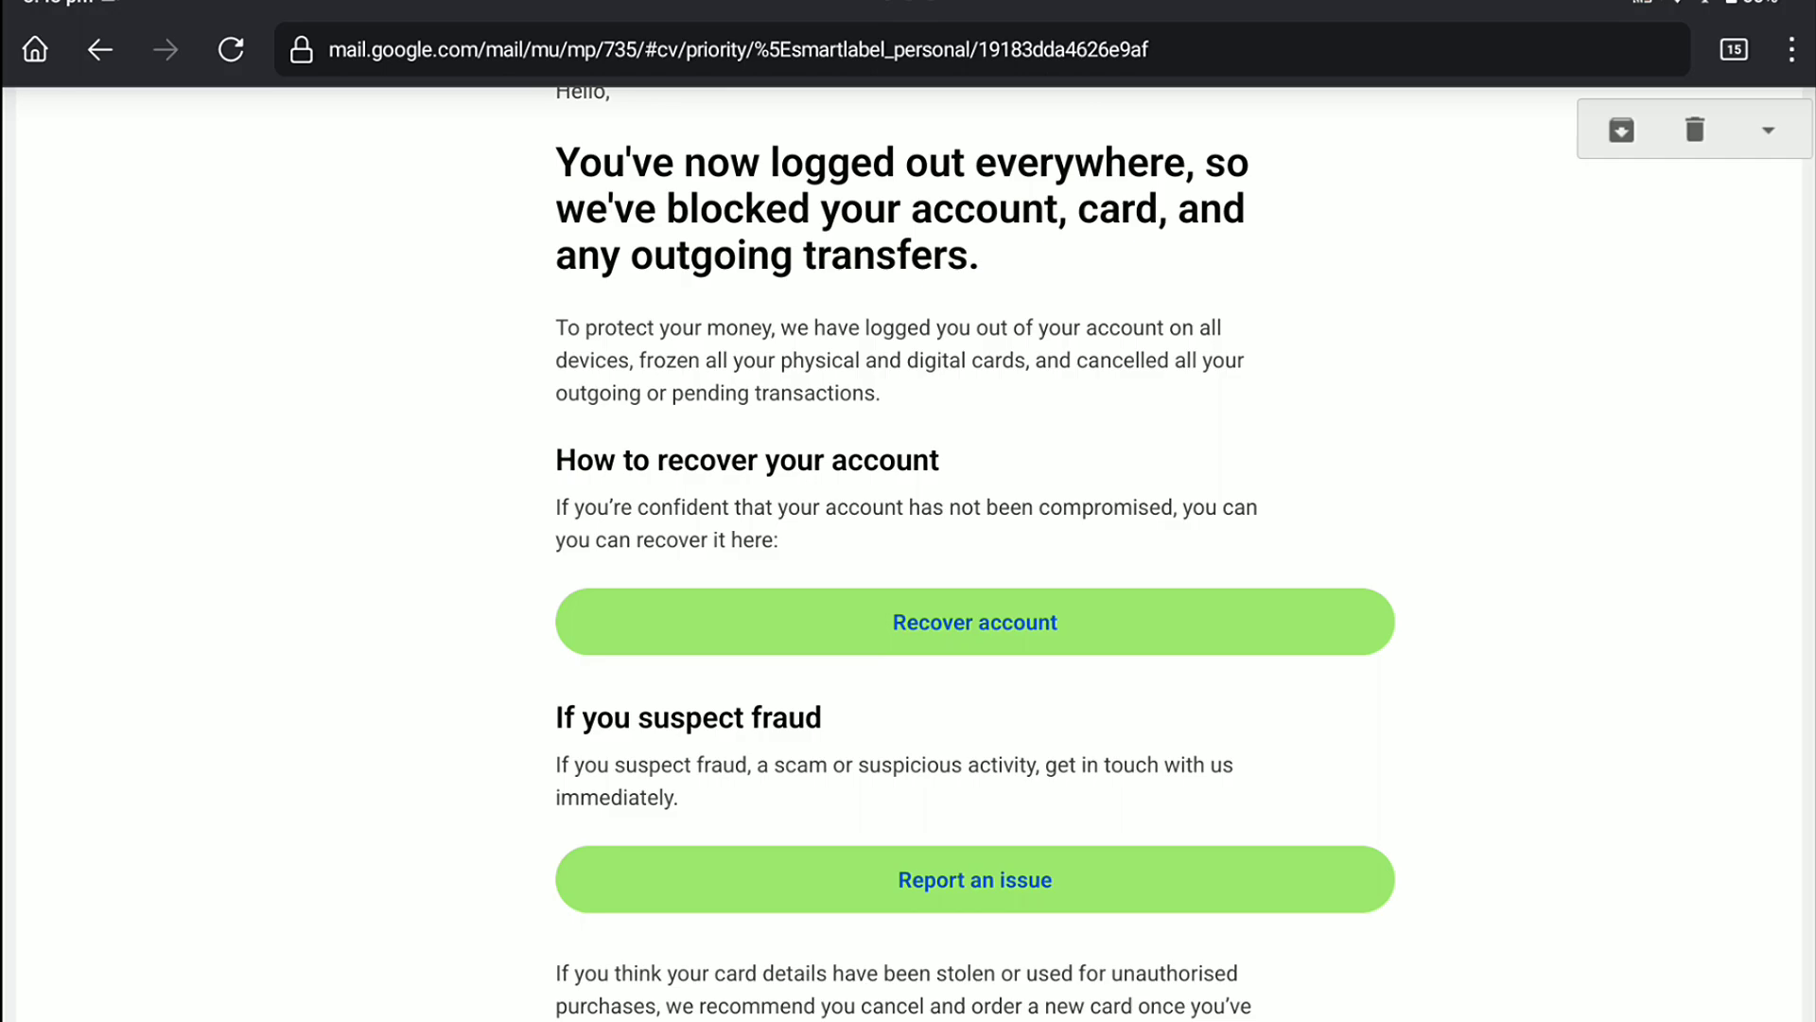
mouse_move(1249, 602)
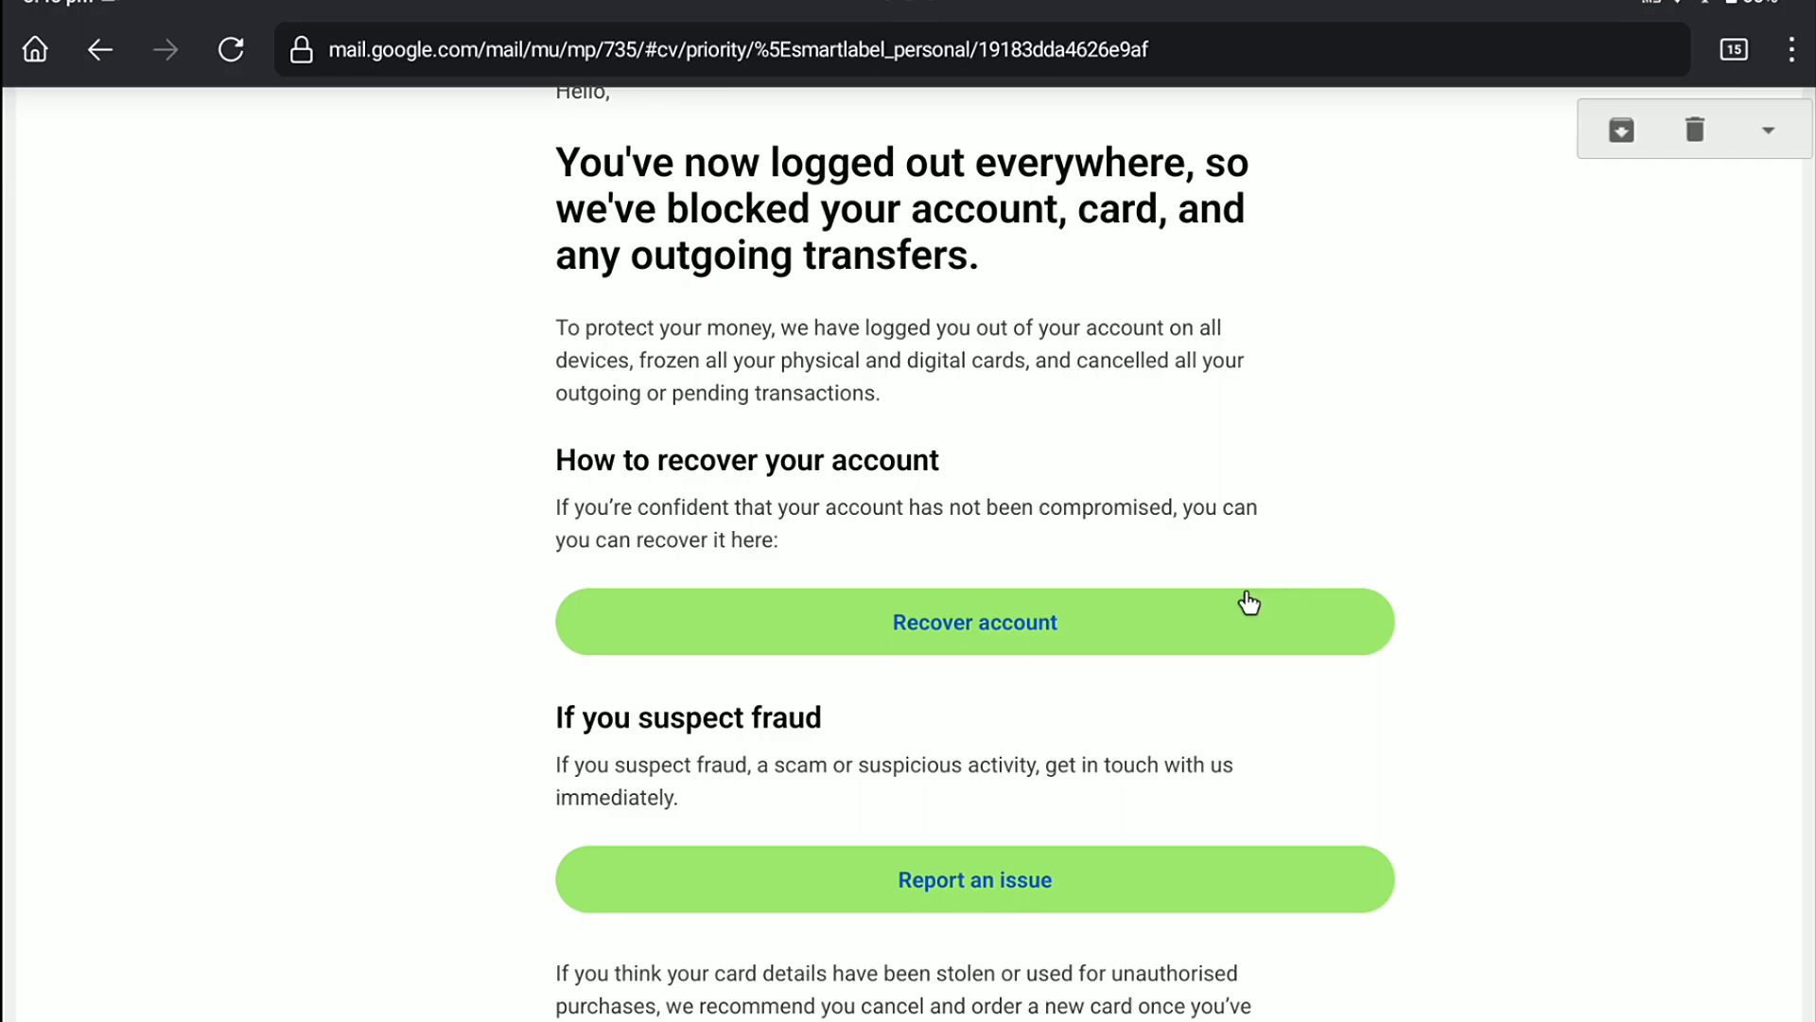
Follow the 'Recover account' link in the Wise security email.
click(974, 620)
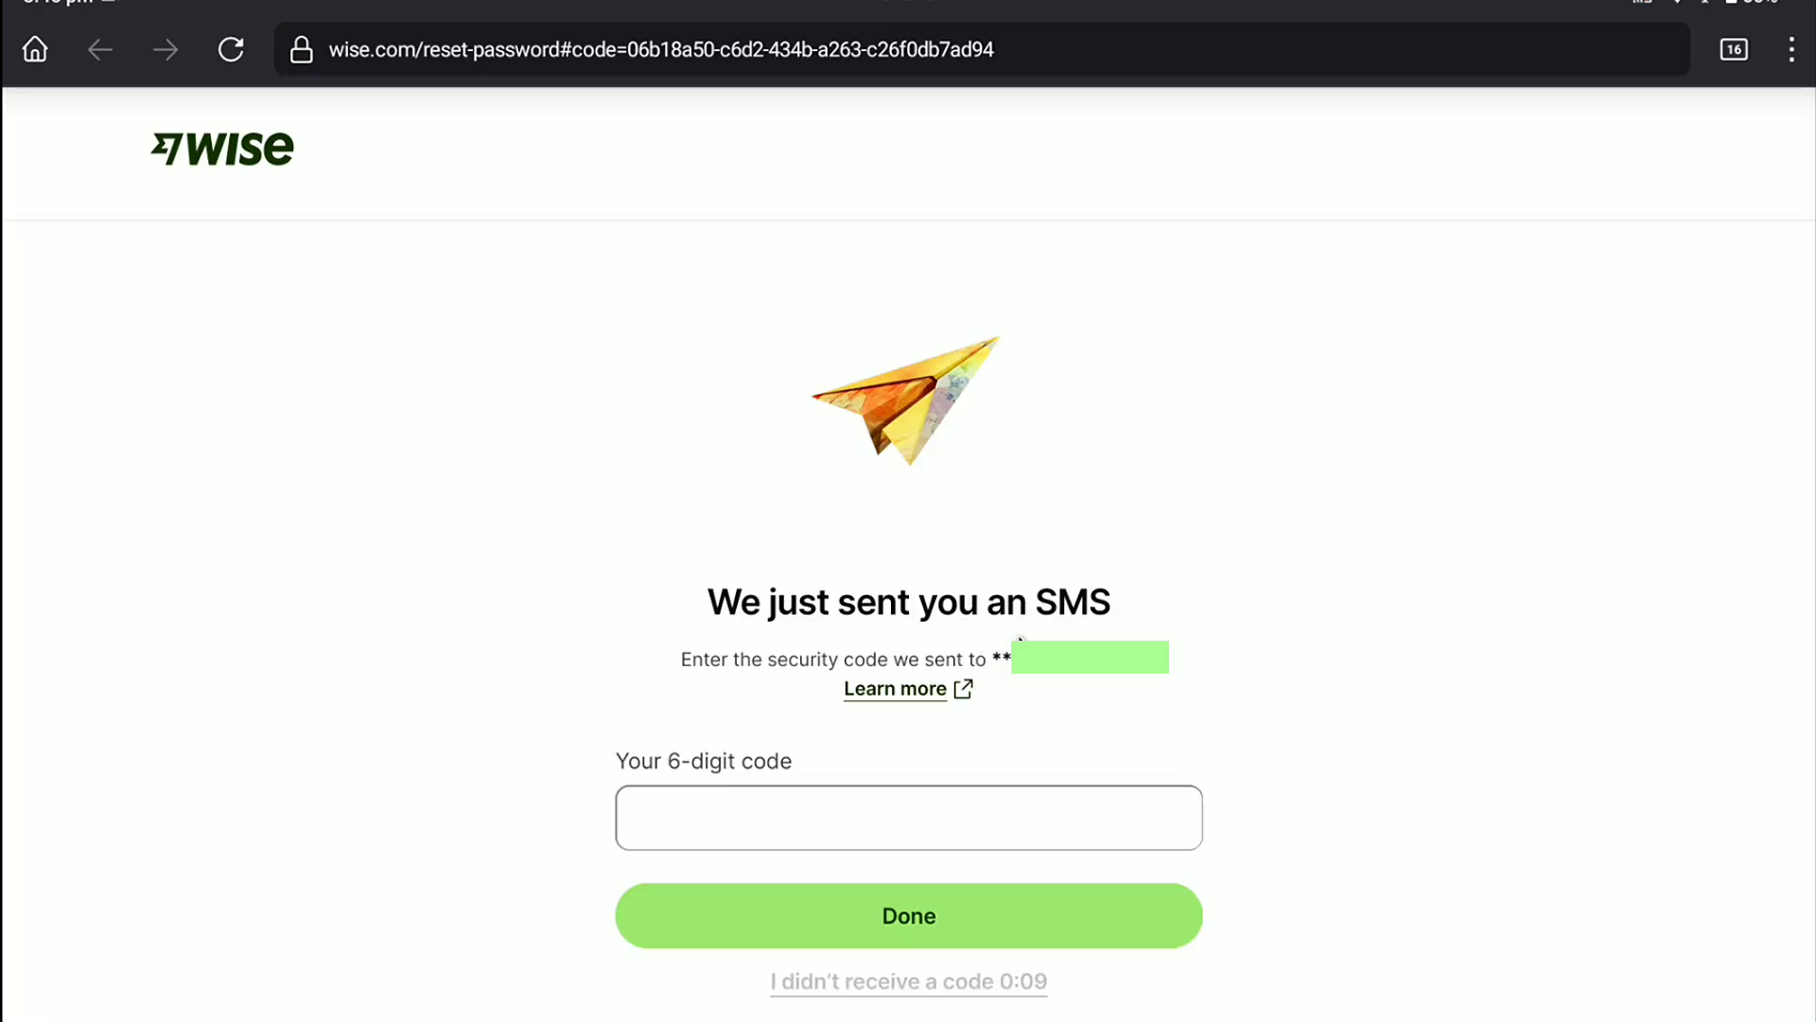
Enter and submit the six-digit SMS security code for account recovery.
click(908, 815)
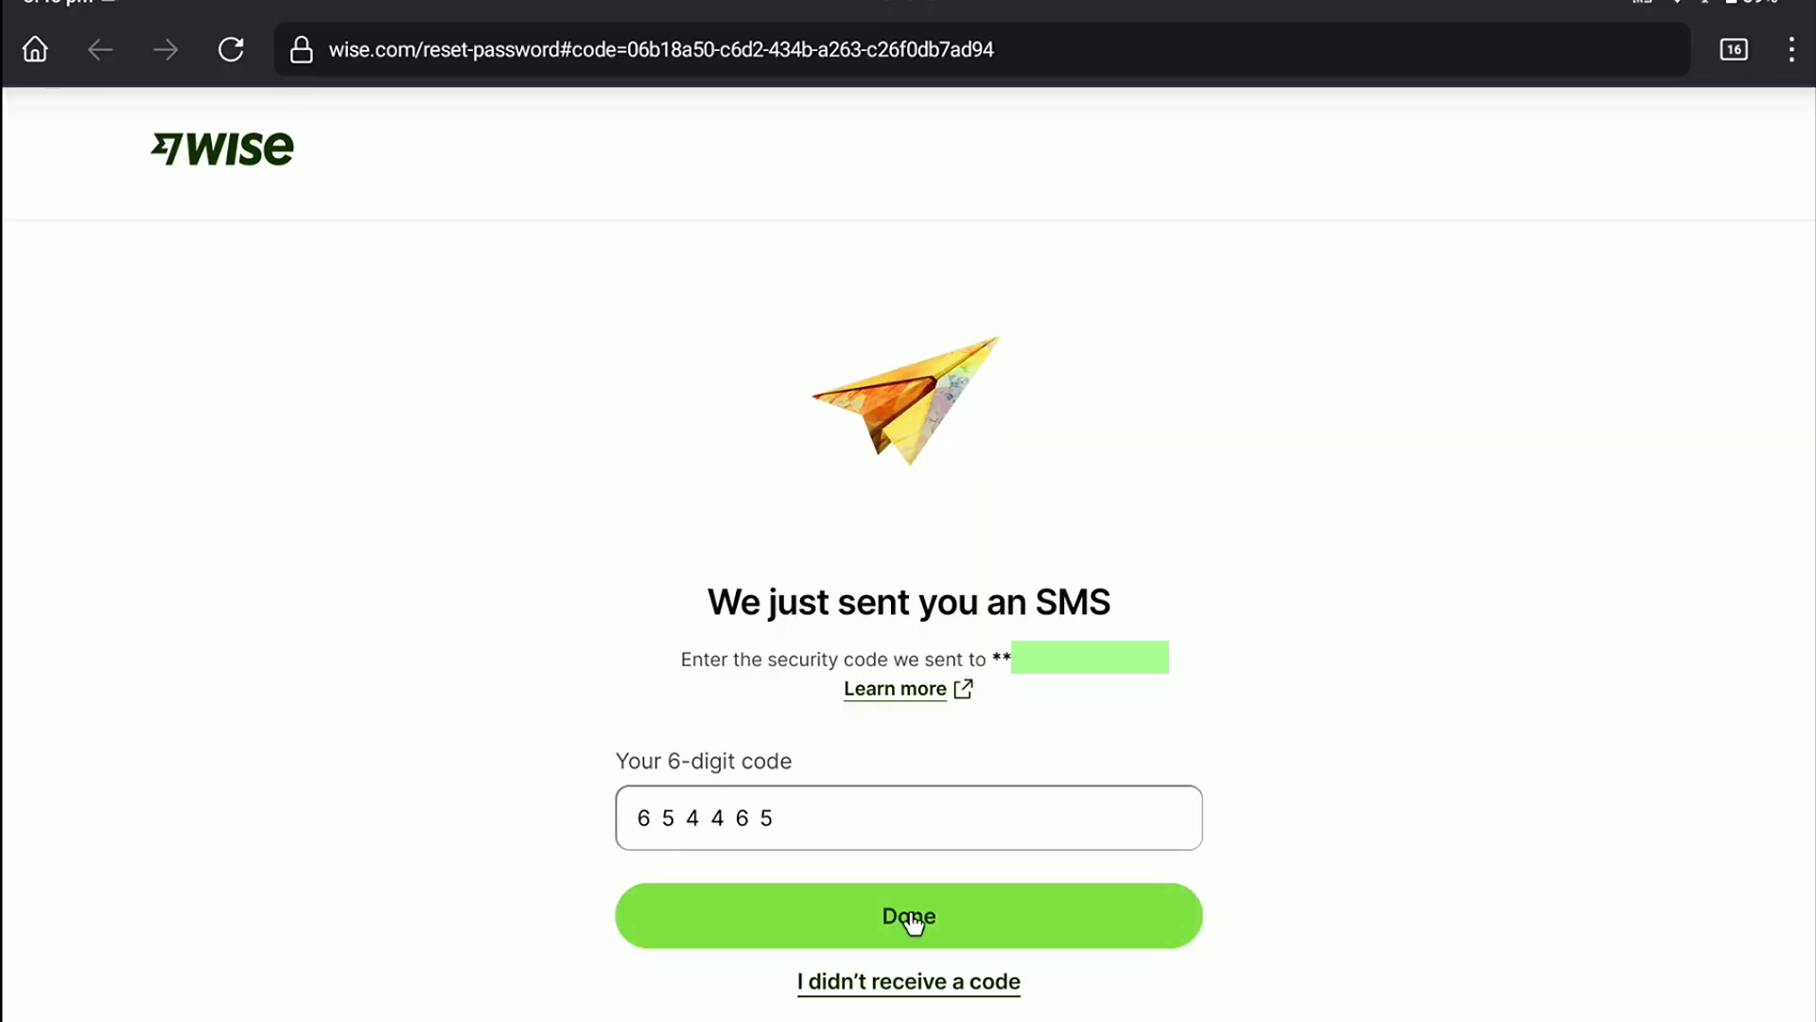
click(908, 915)
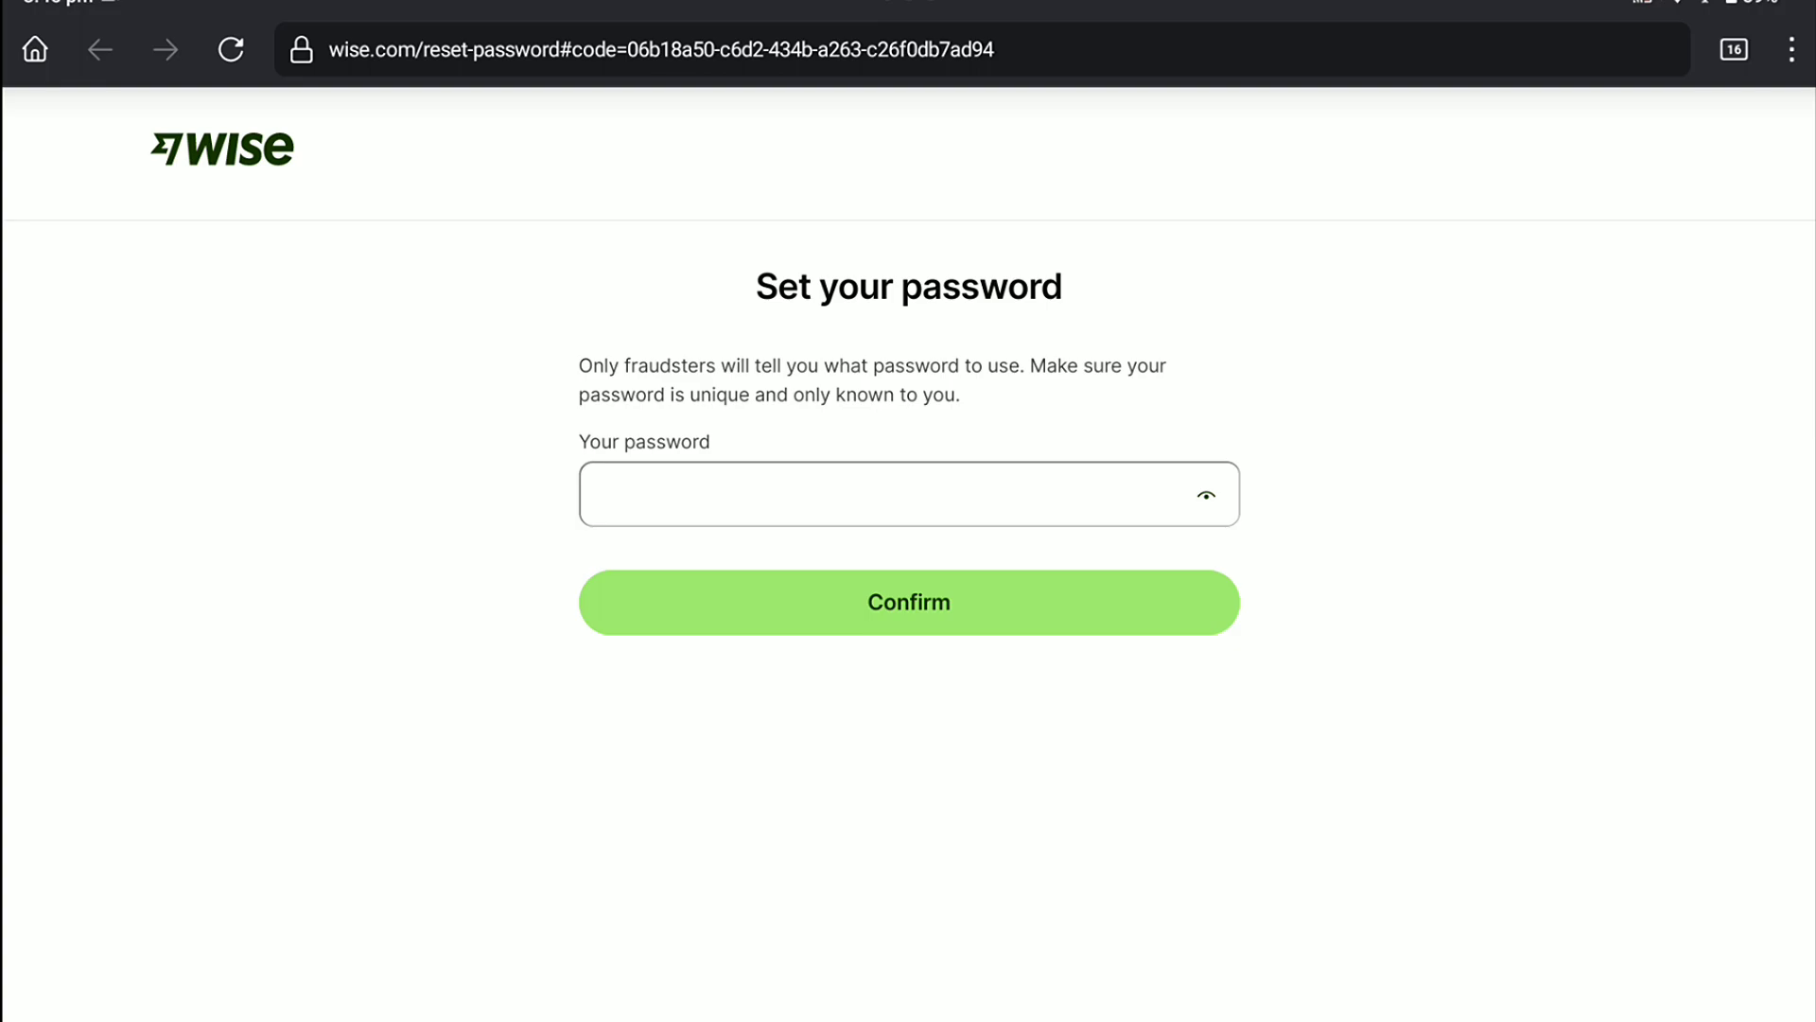
mouse_move(904, 867)
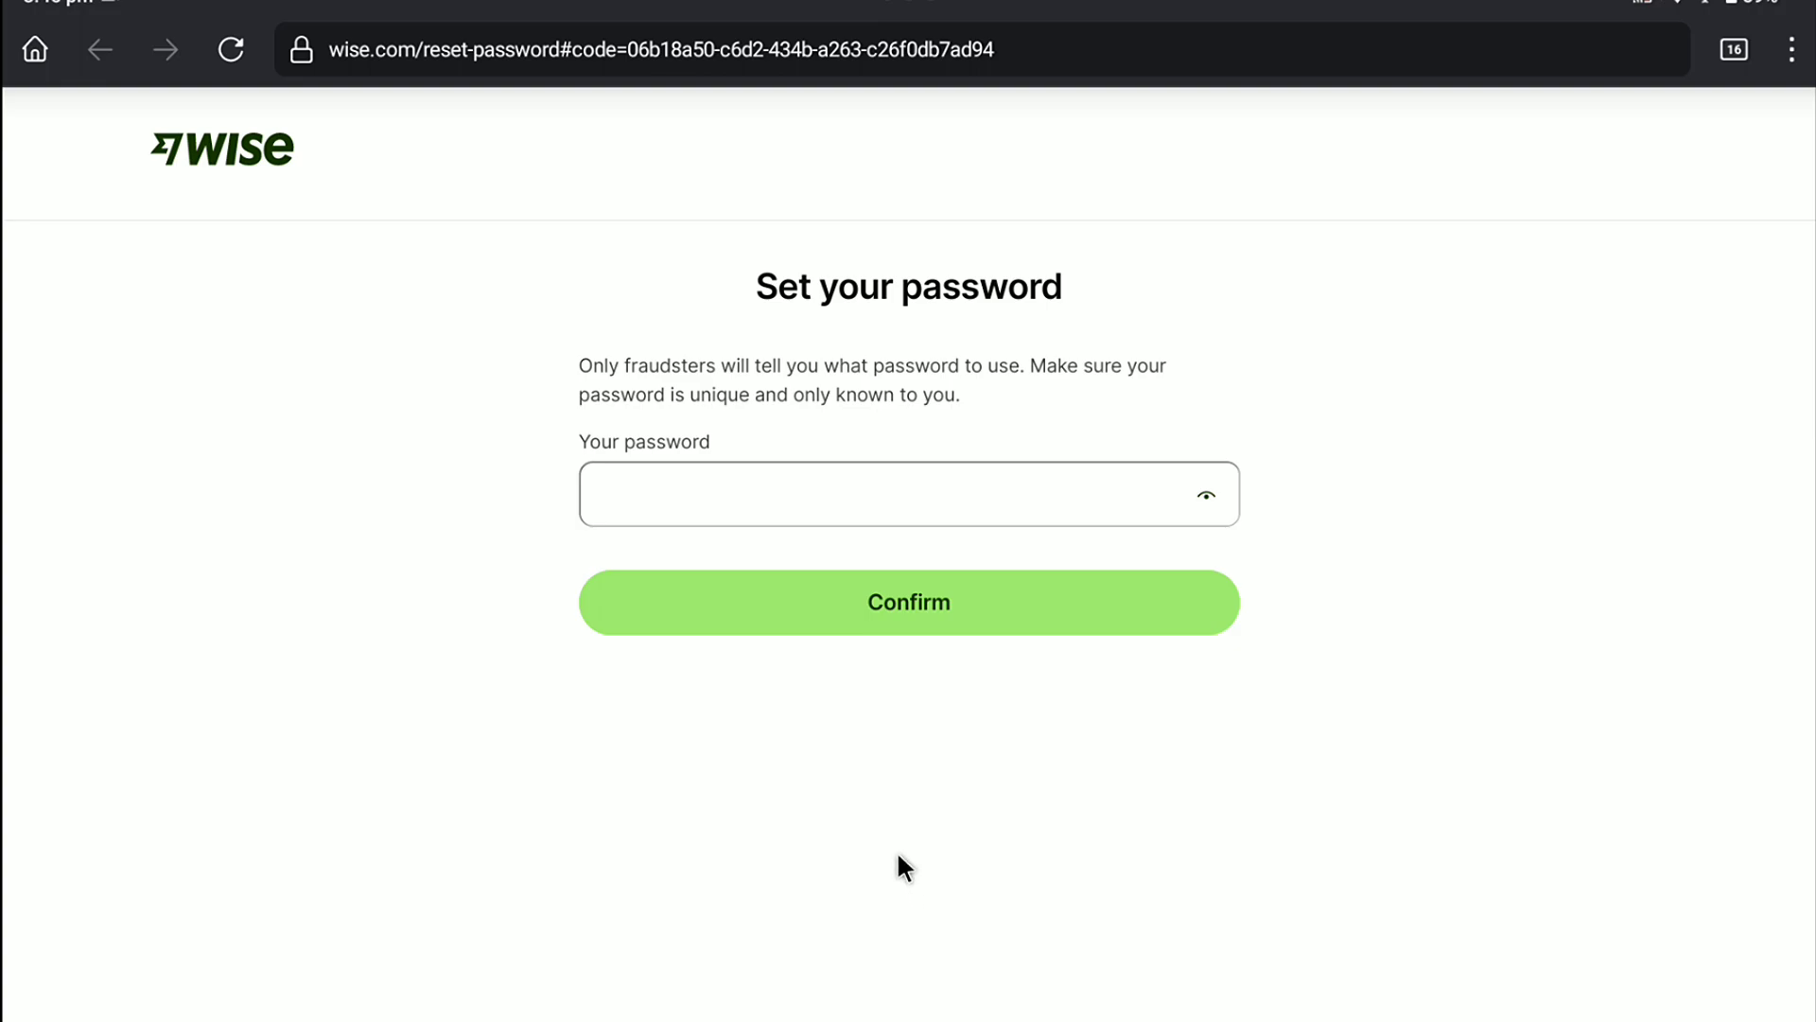
Save a new password and acknowledge the All Done screen.
text(••)
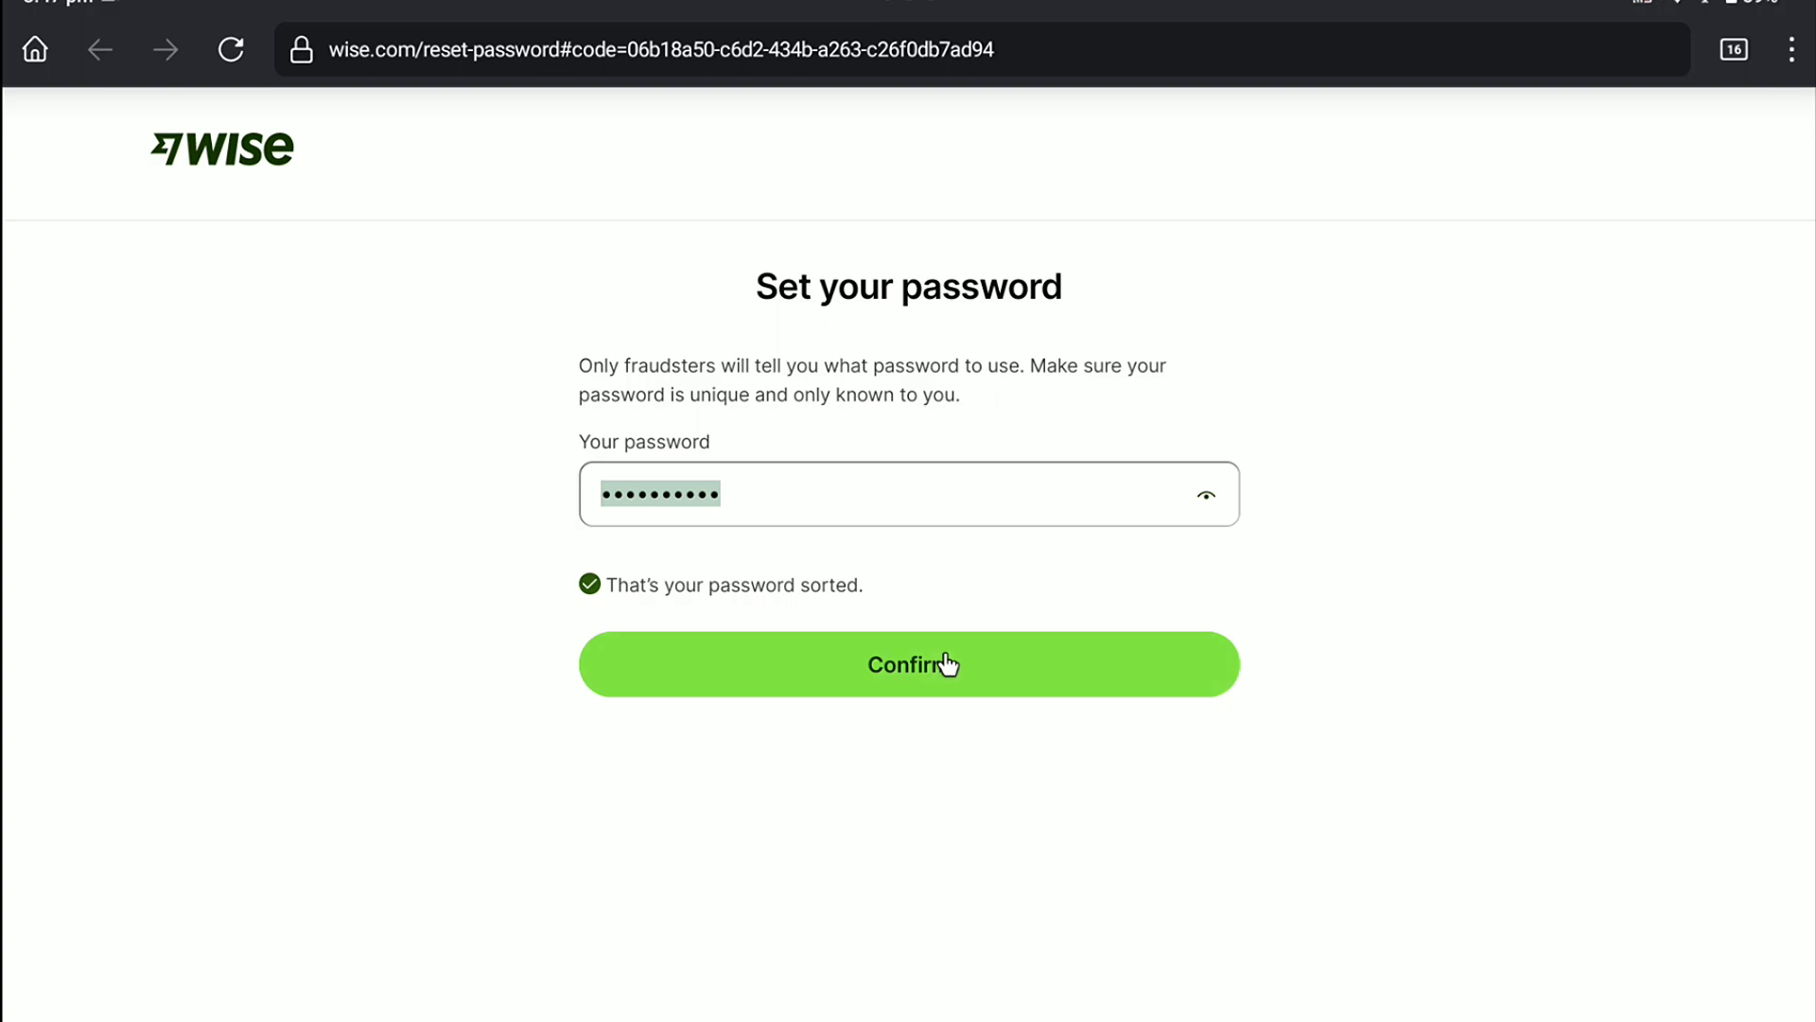
click(908, 664)
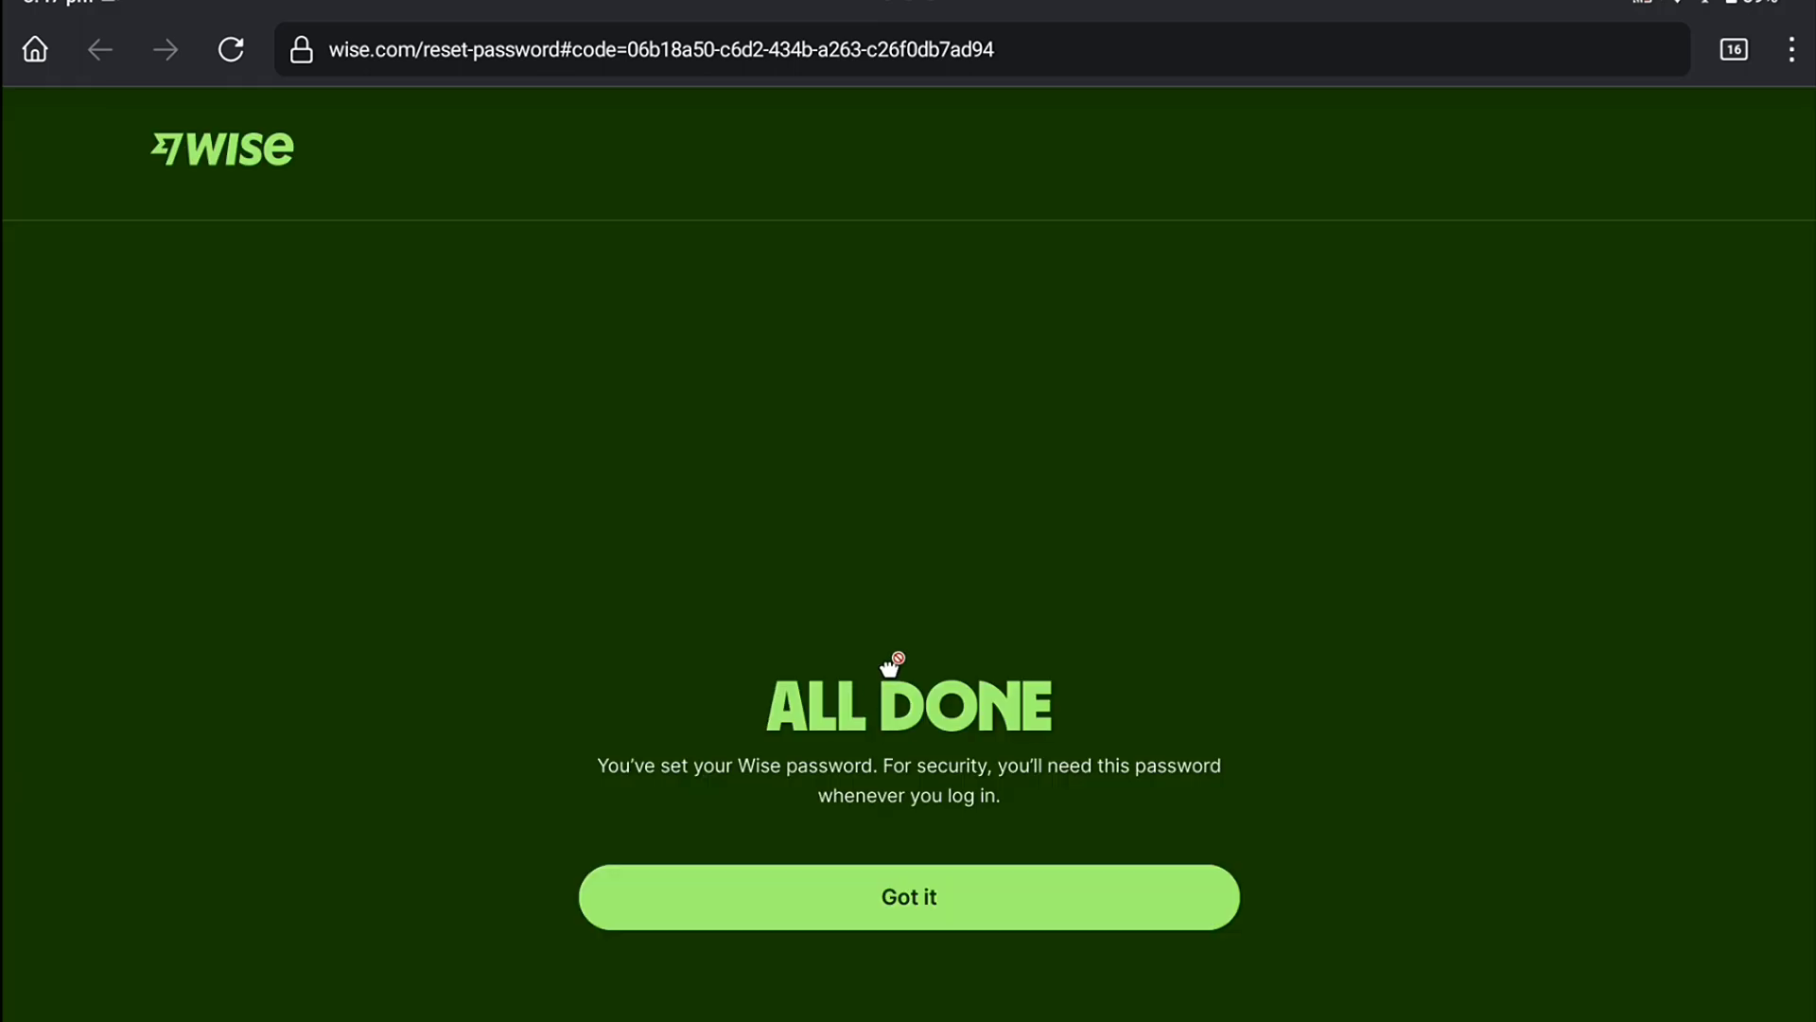
click(908, 896)
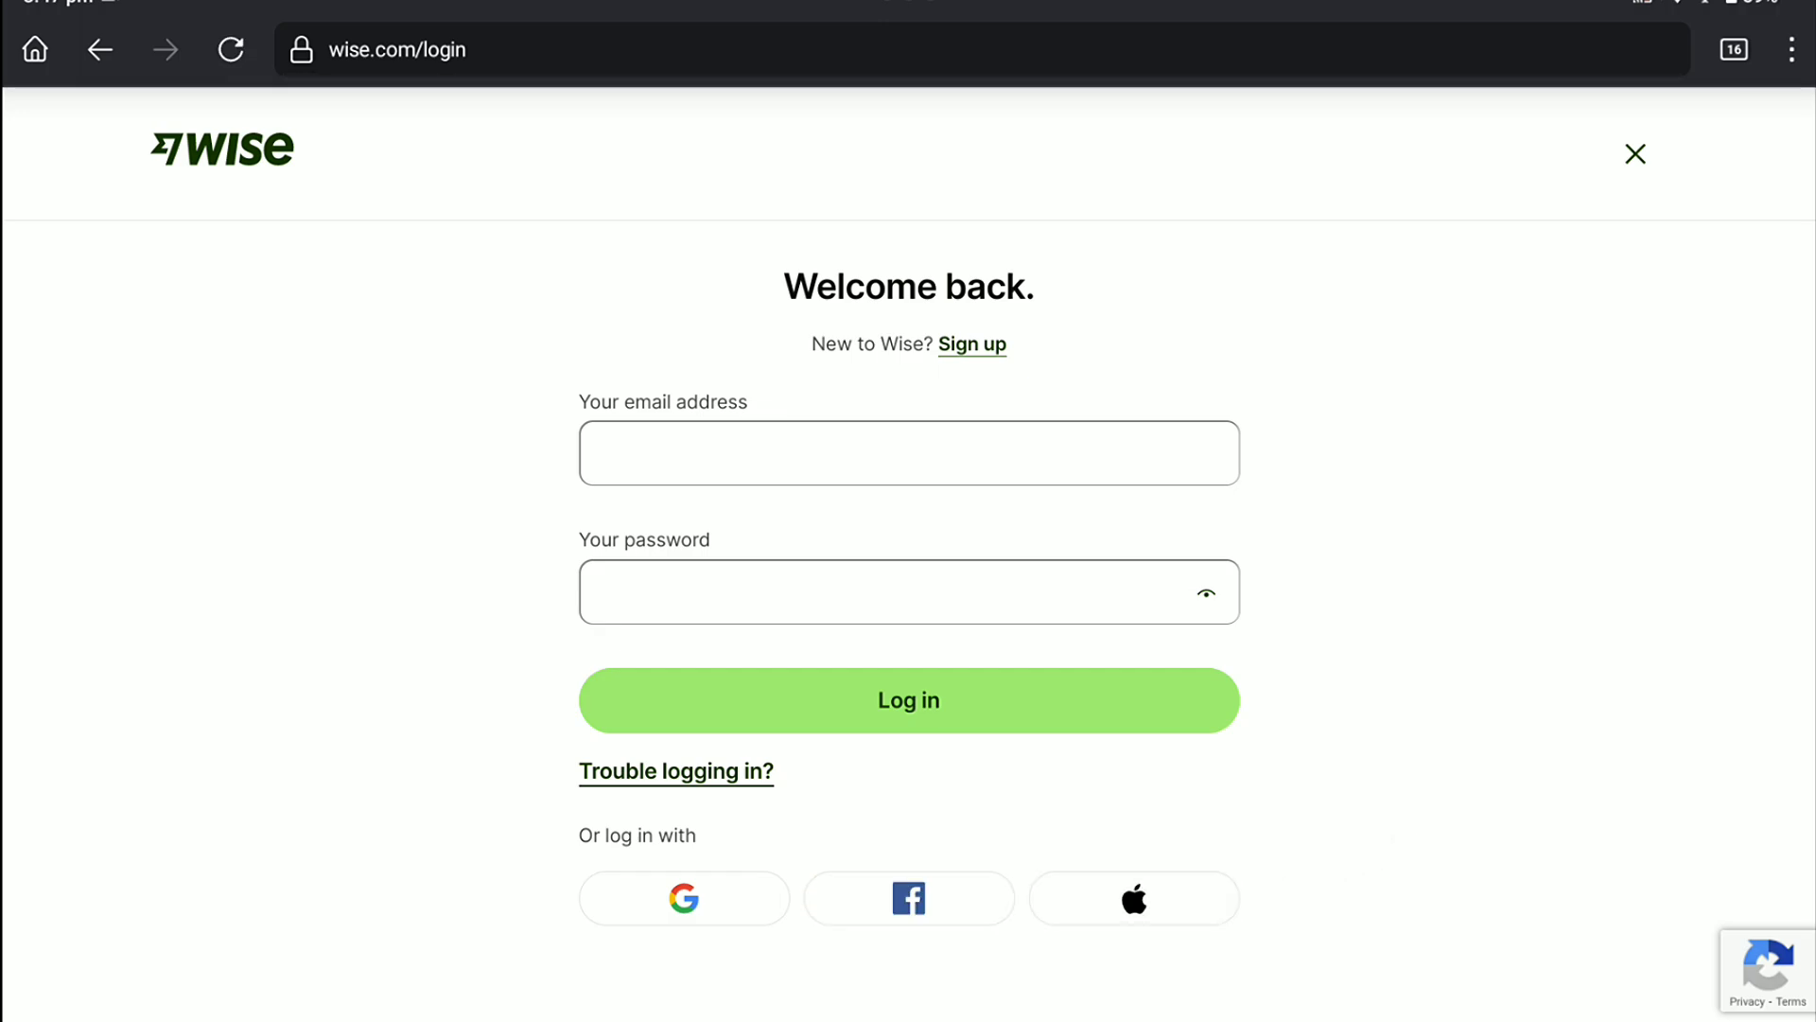
mouse_move(1187, 537)
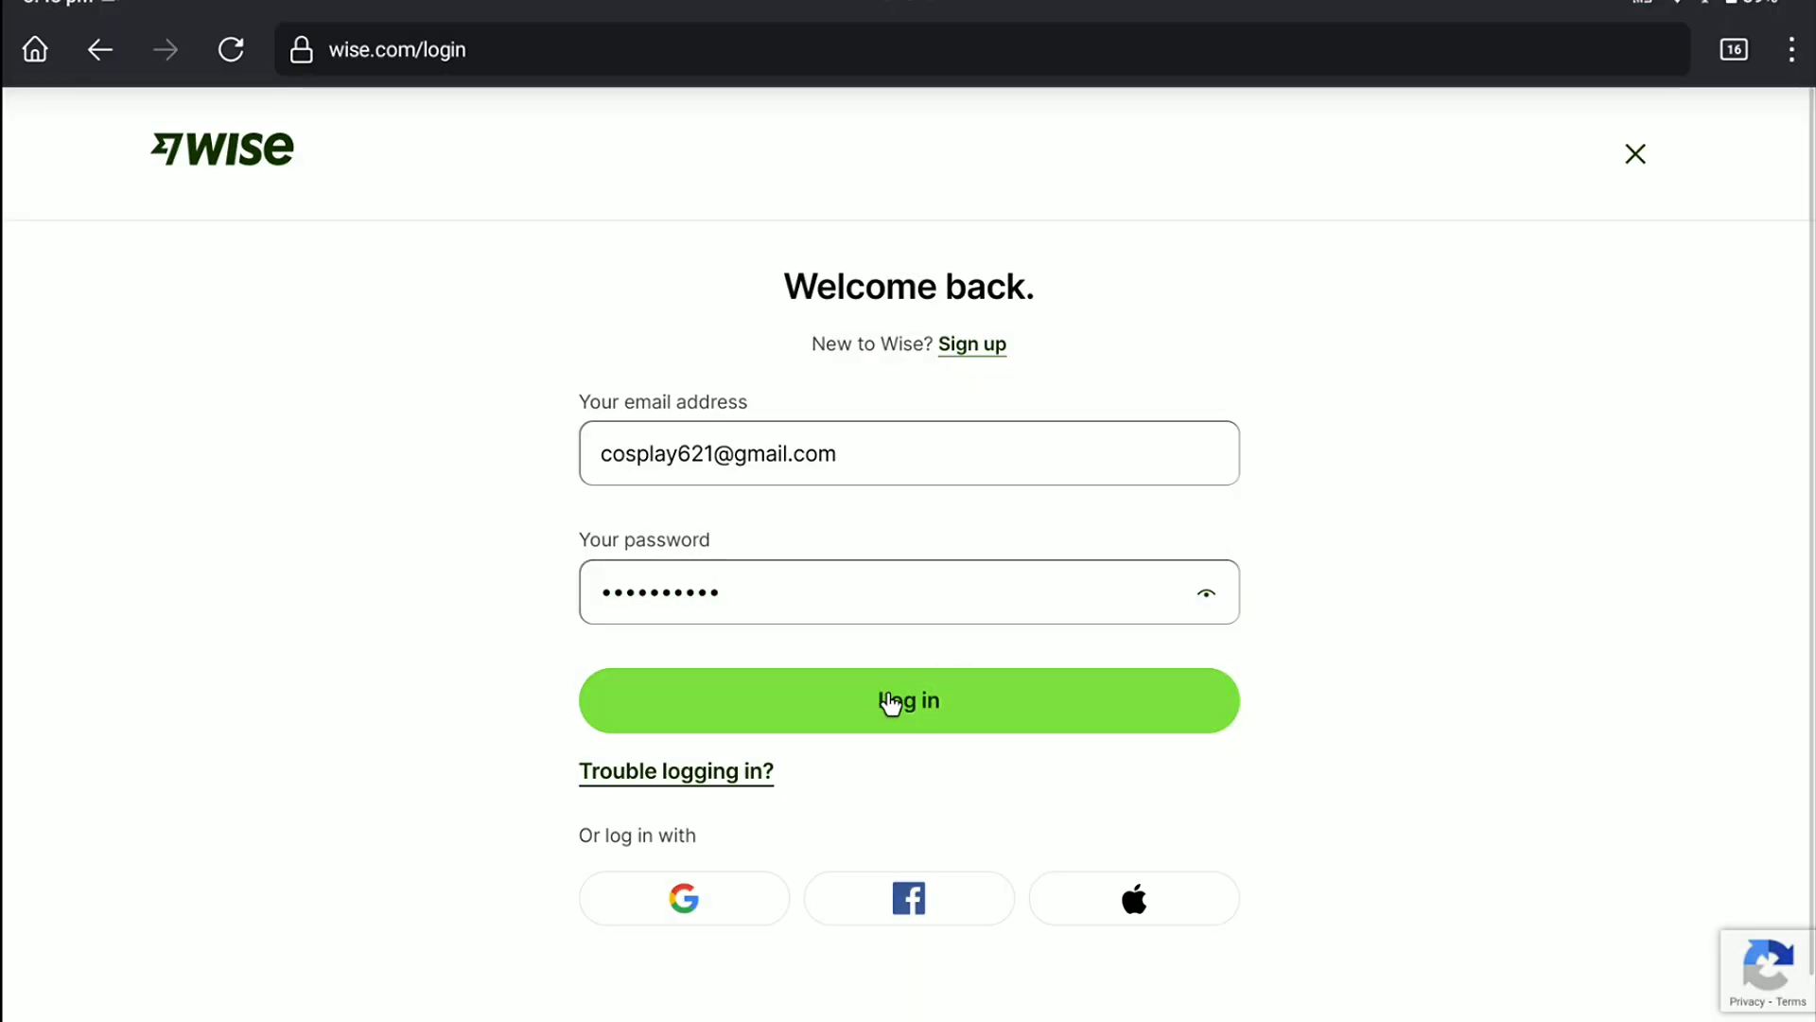
click(908, 700)
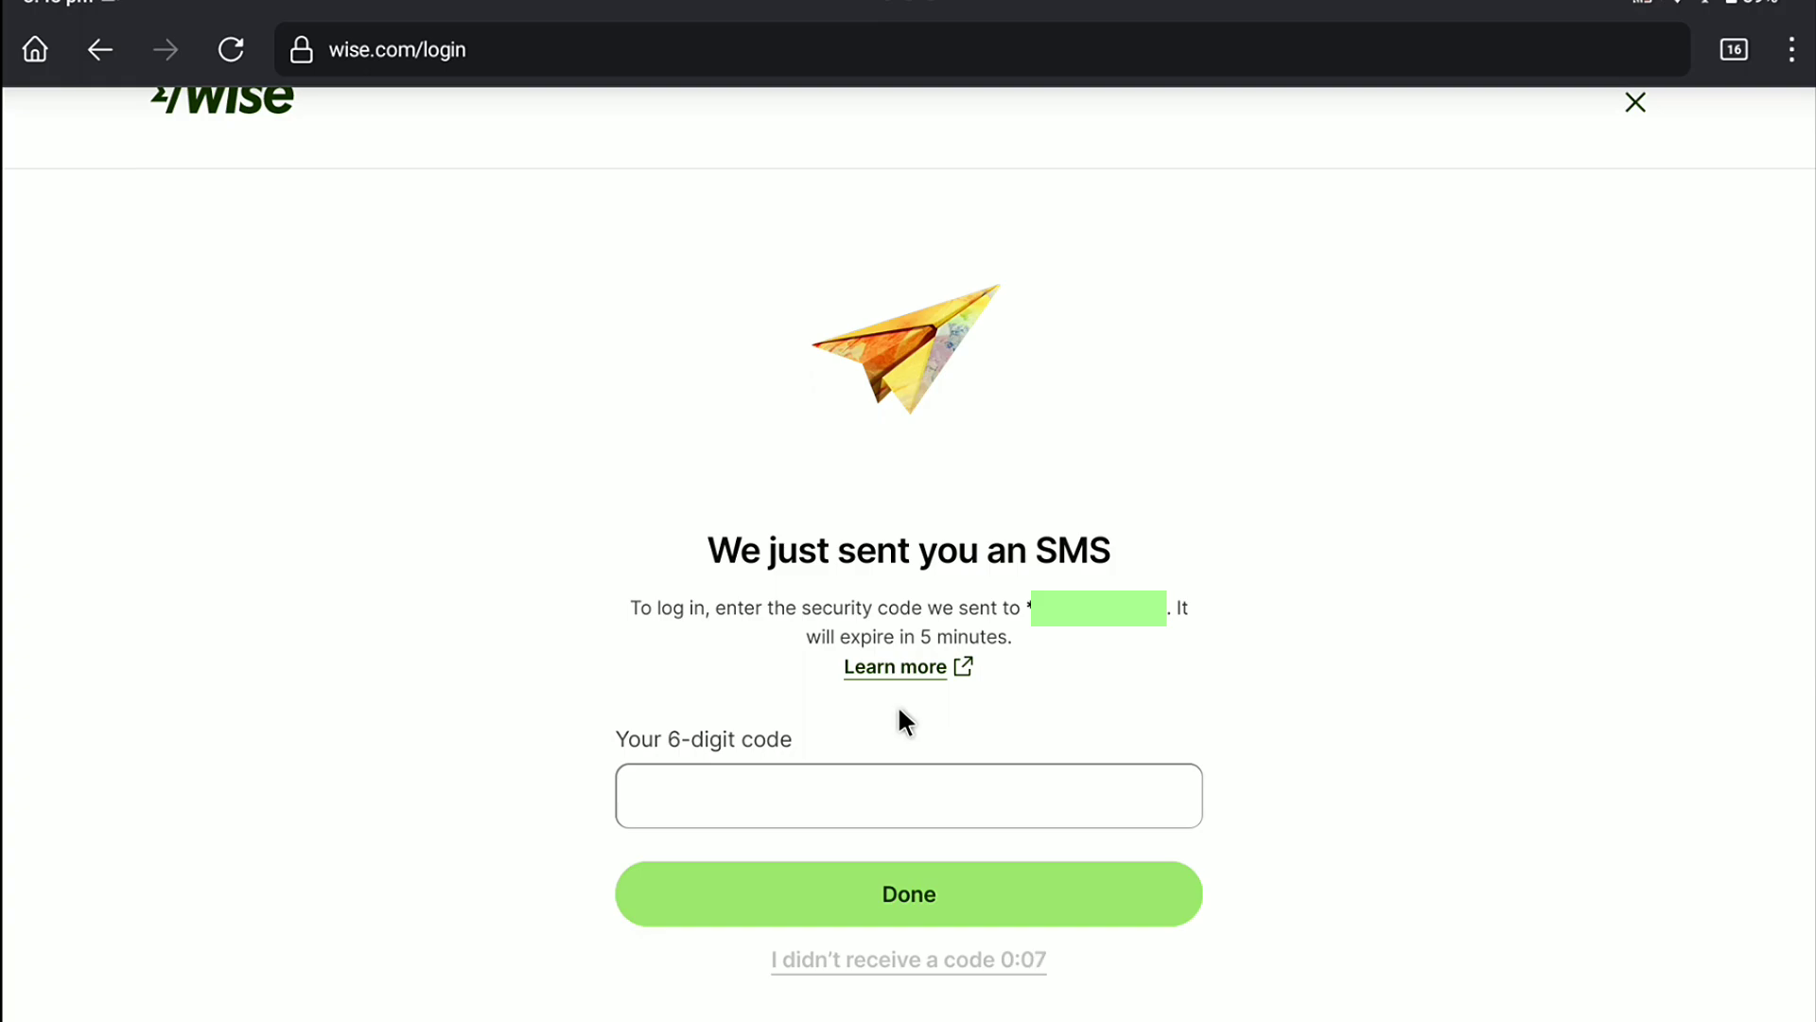
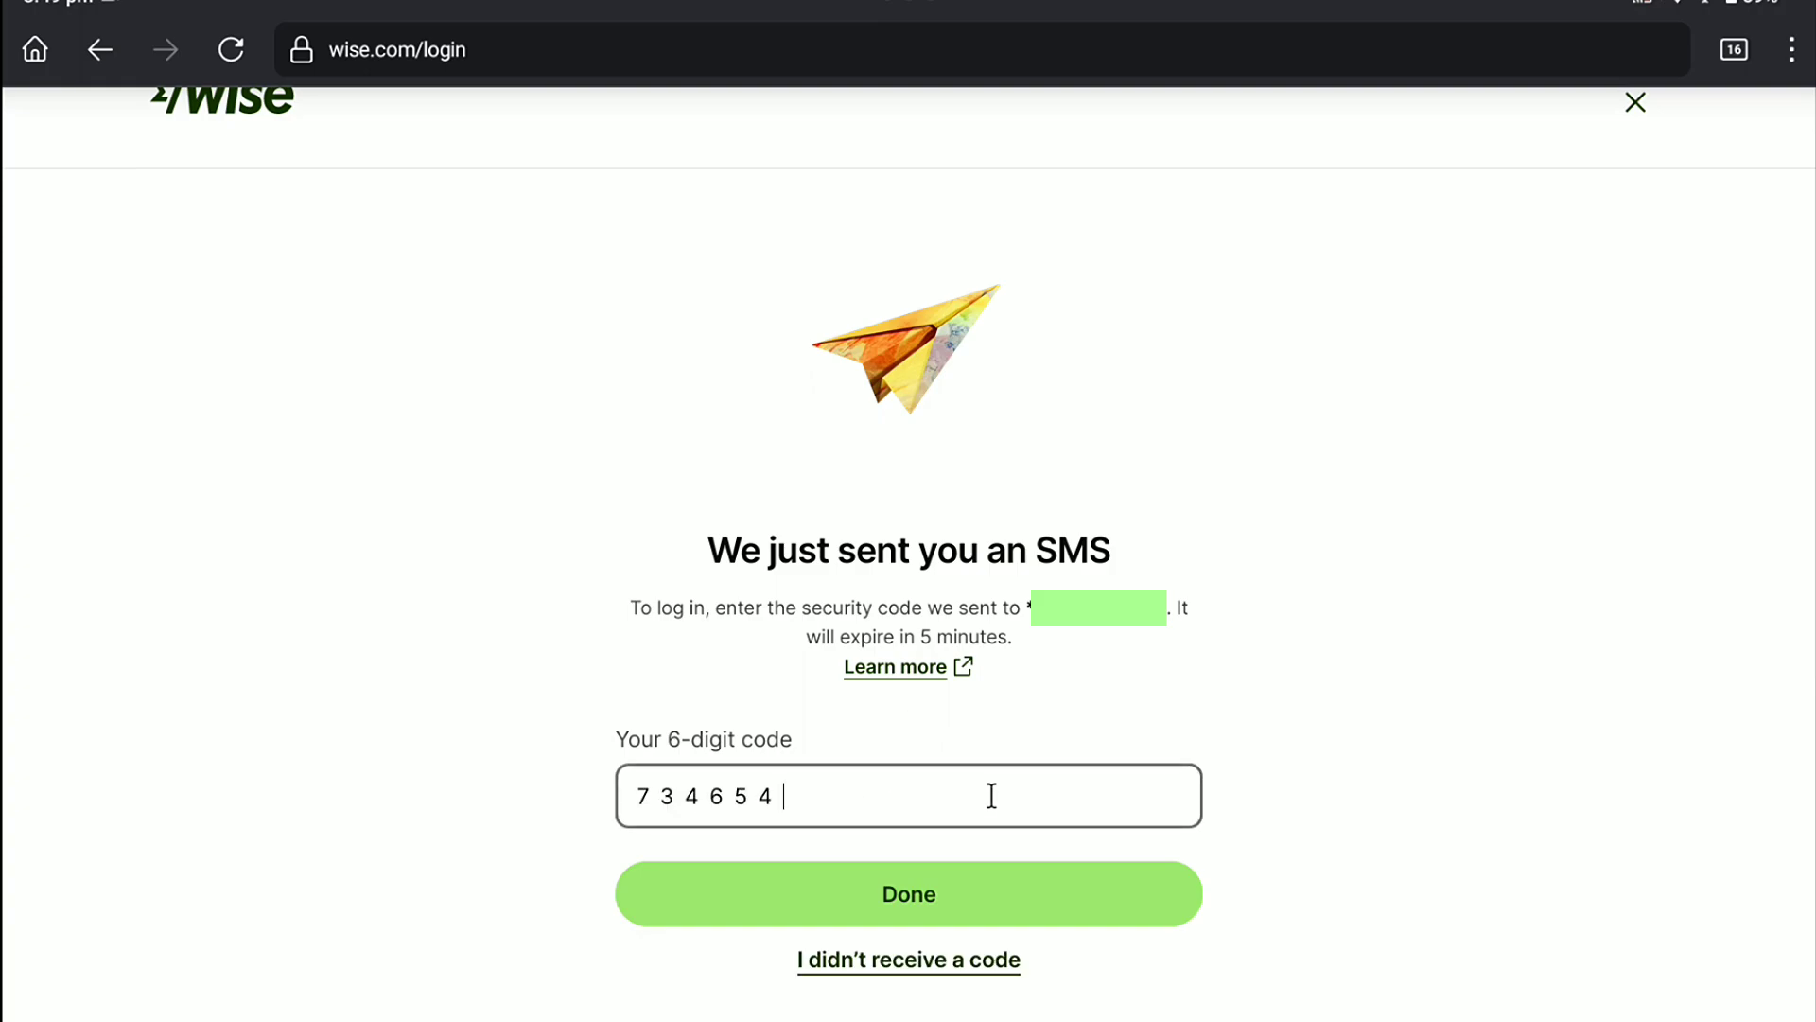
click(908, 893)
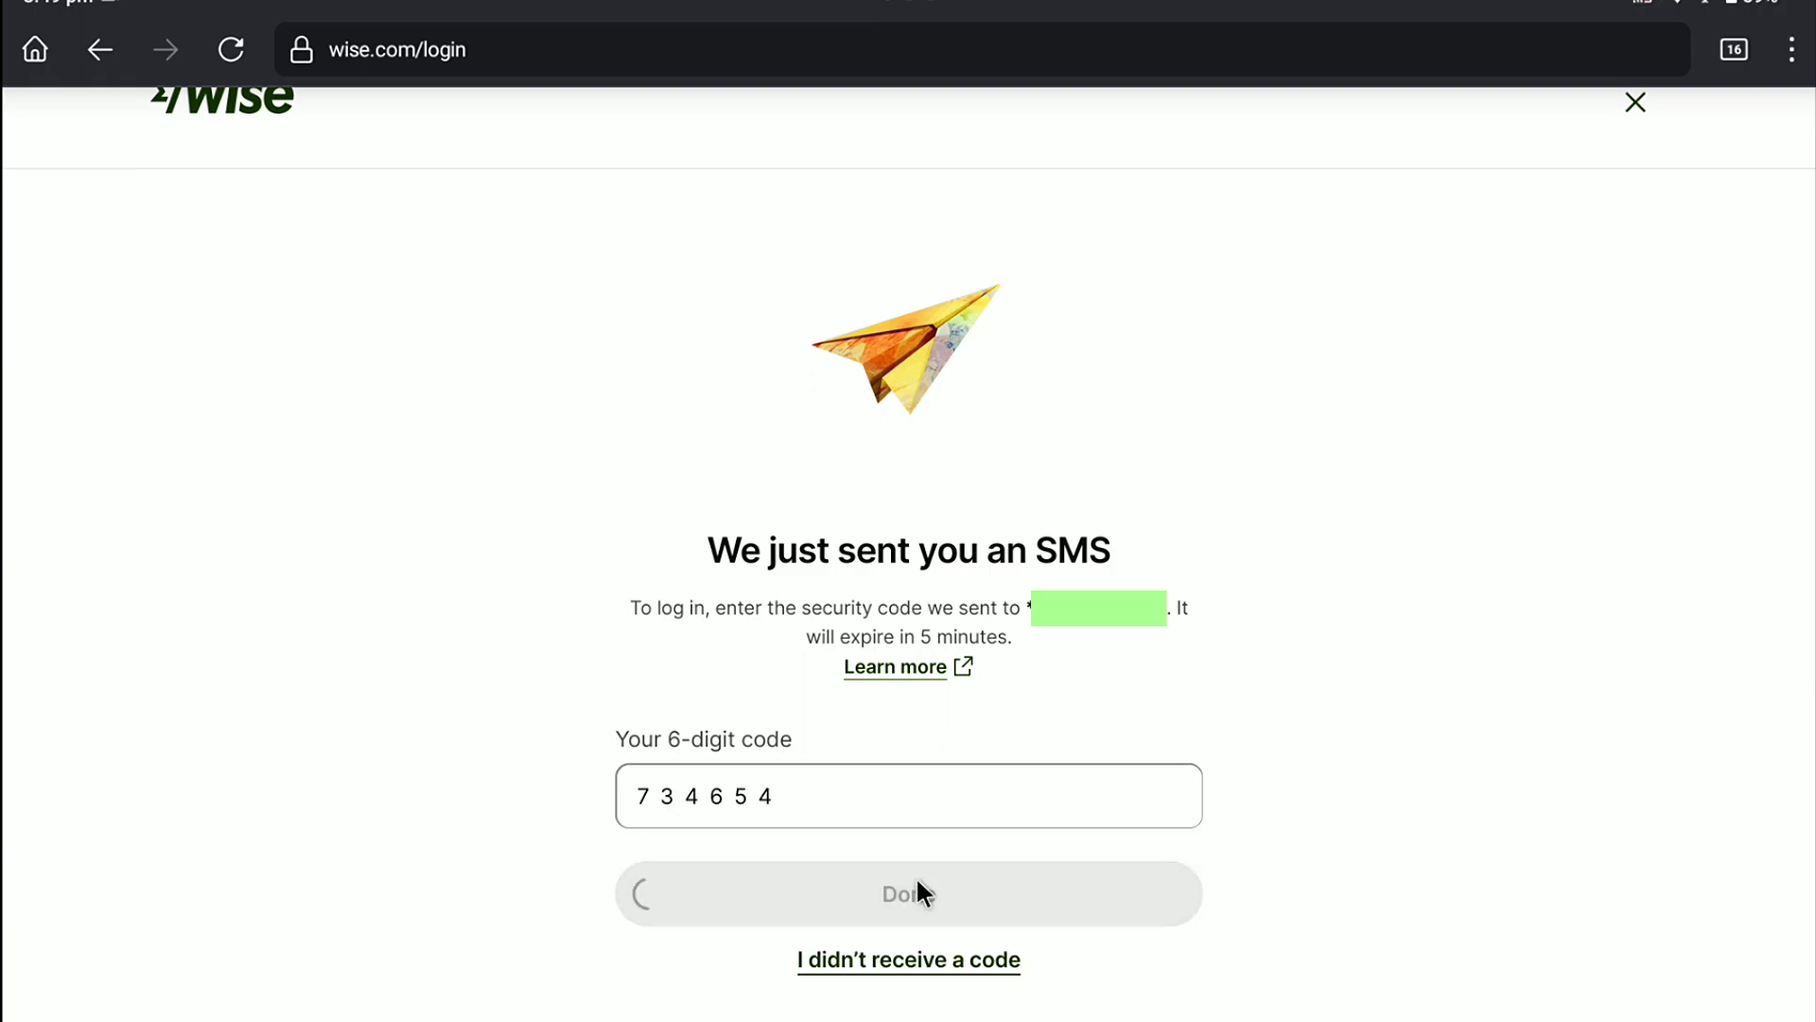
click(908, 893)
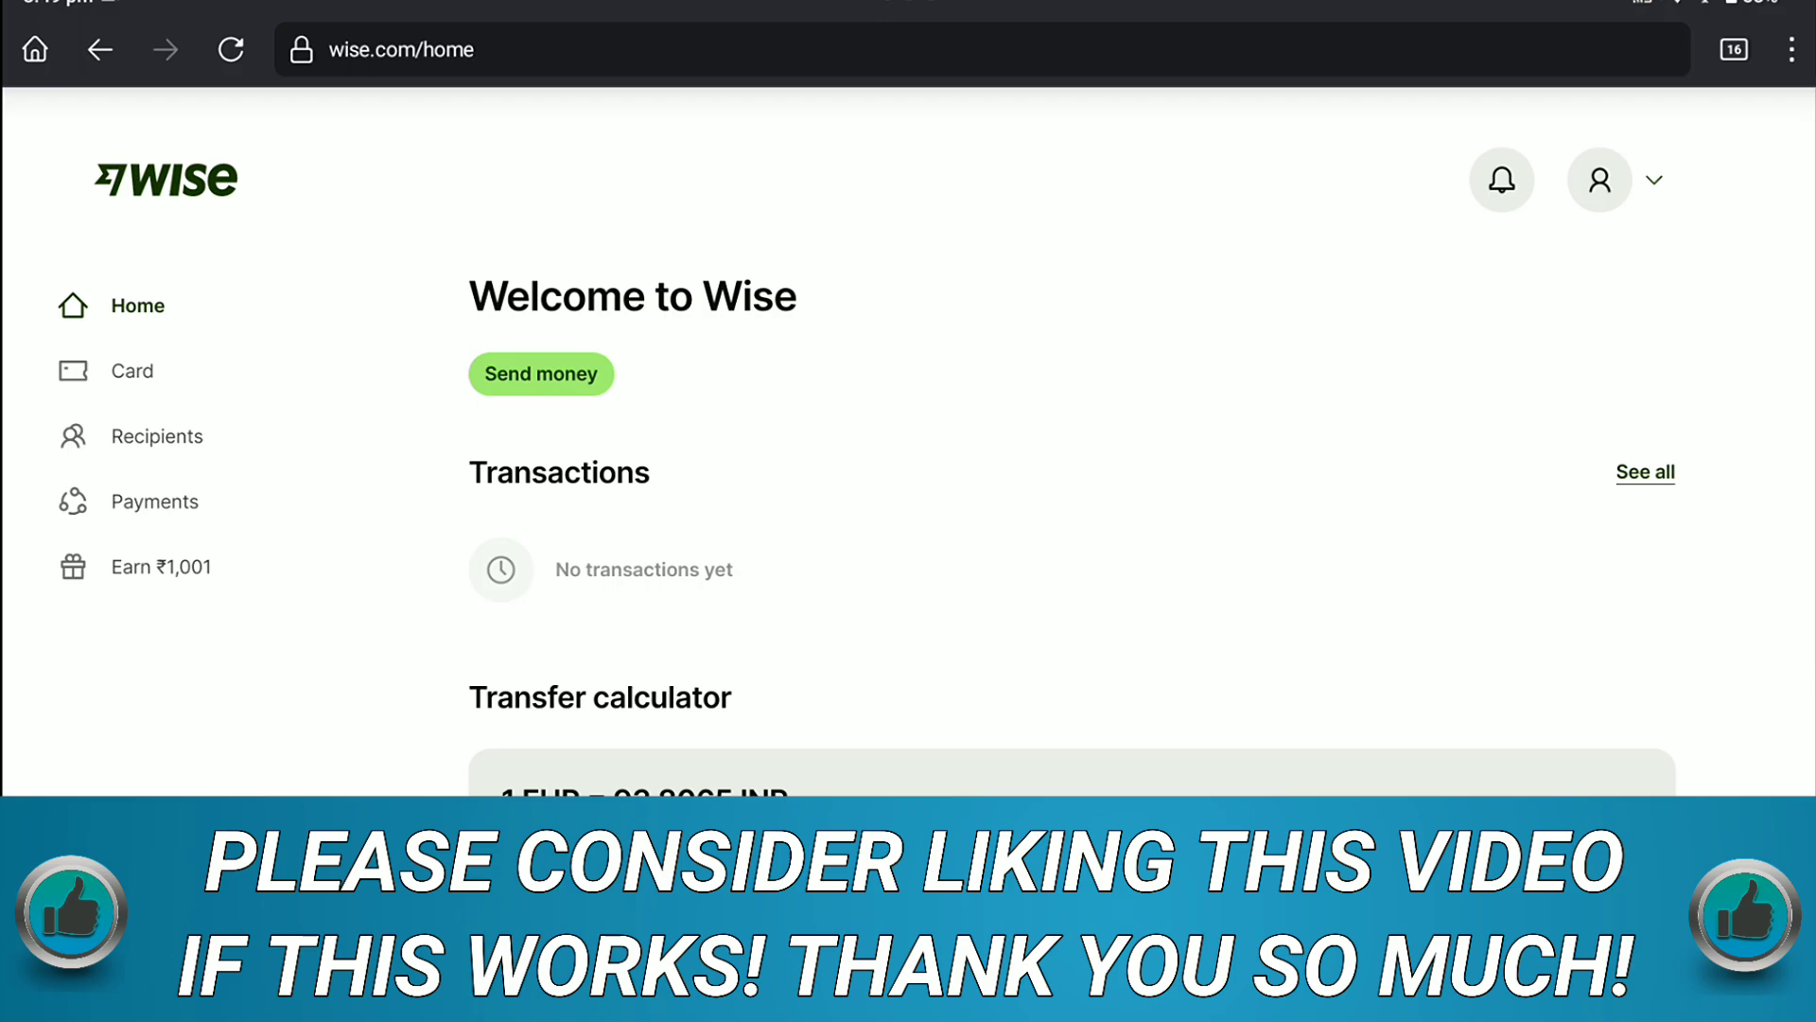